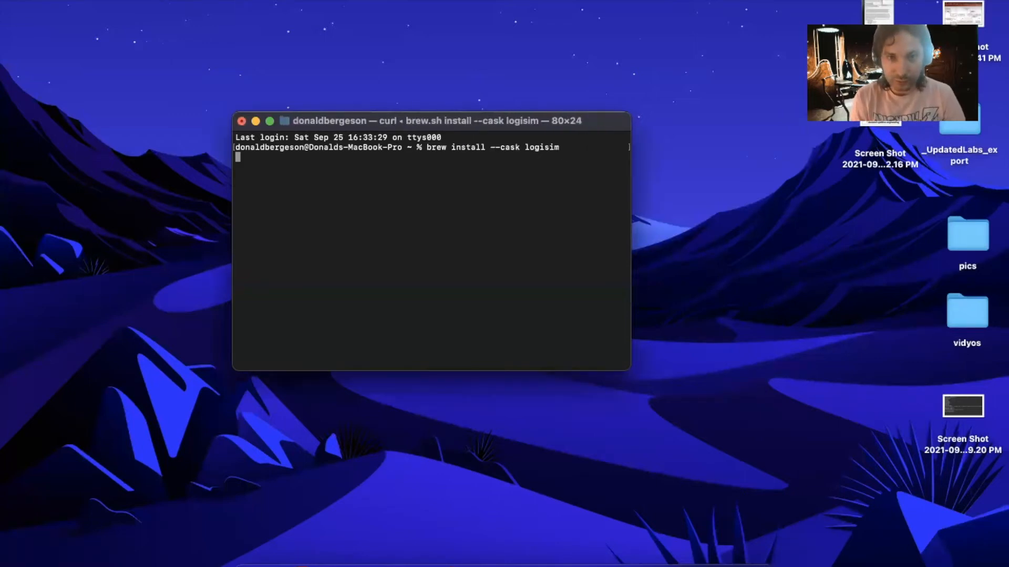
Step: Run the Homebrew reinstall of the Logisim cask and open a Finder window
key("Return")
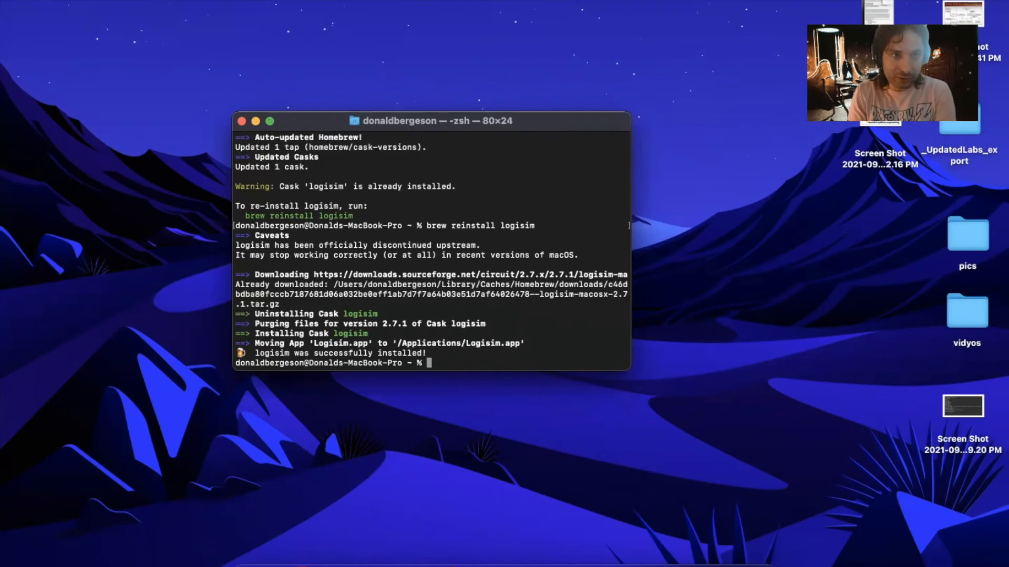
left_click(244, 121)
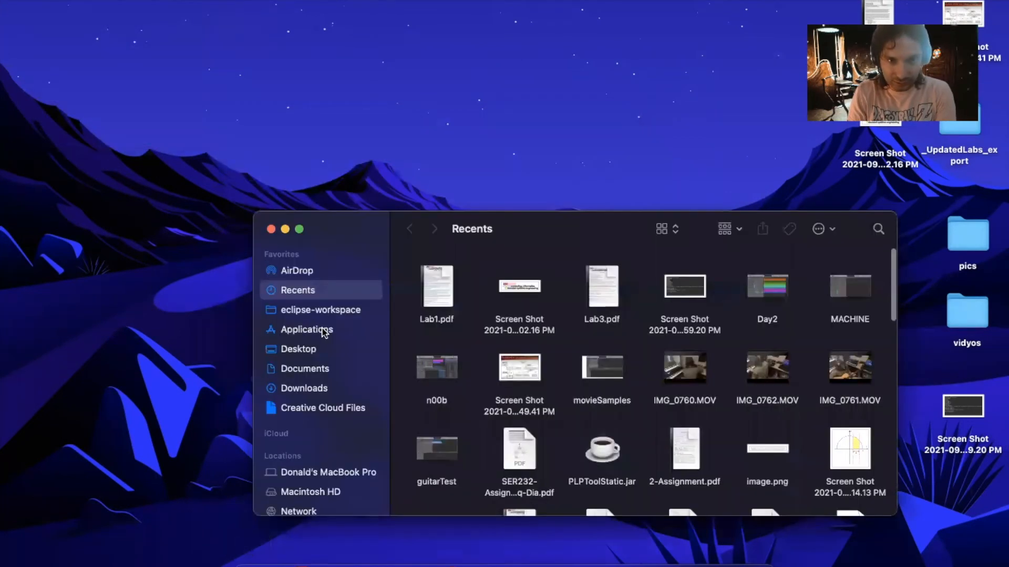
Step: Launch Logisim from the Applications folder, triggering the unverified-developer warning
left_click(307, 329)
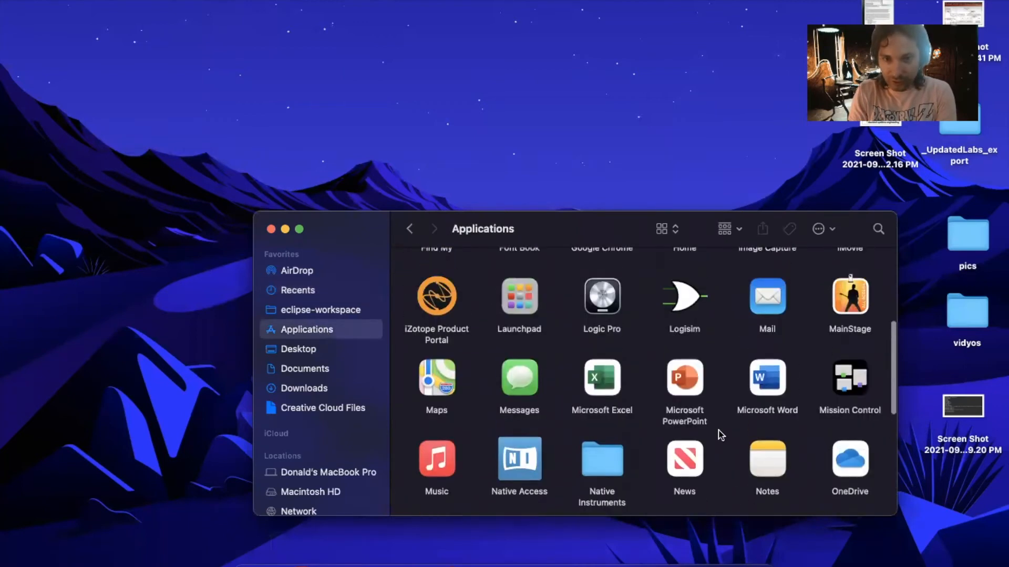
double_click(684, 296)
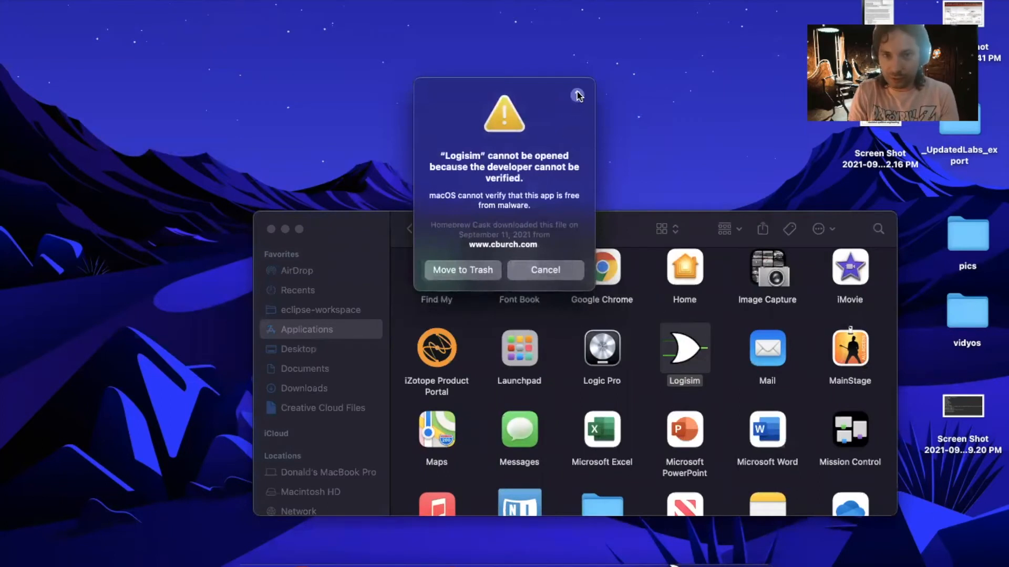
Step: Dismiss the warning, choose Open Anyway in Security & Privacy, and confirm Open
left_click(576, 95)
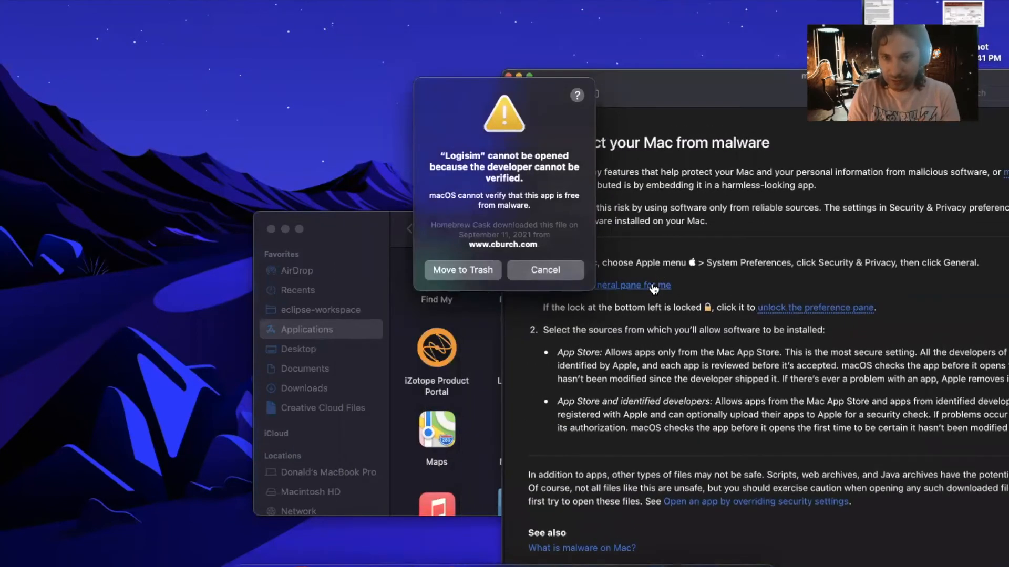
mouse_move(683, 126)
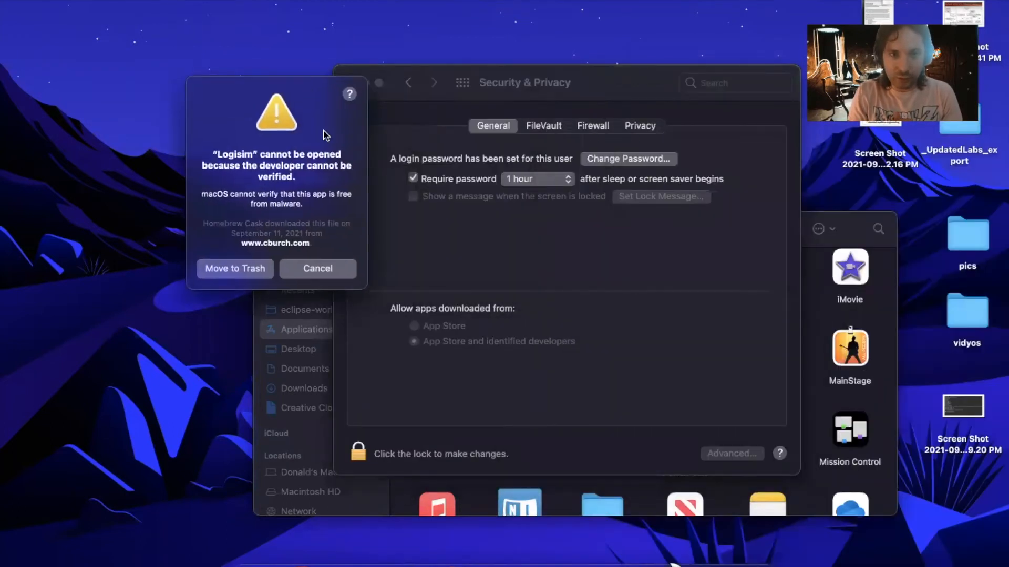
left_click(317, 269)
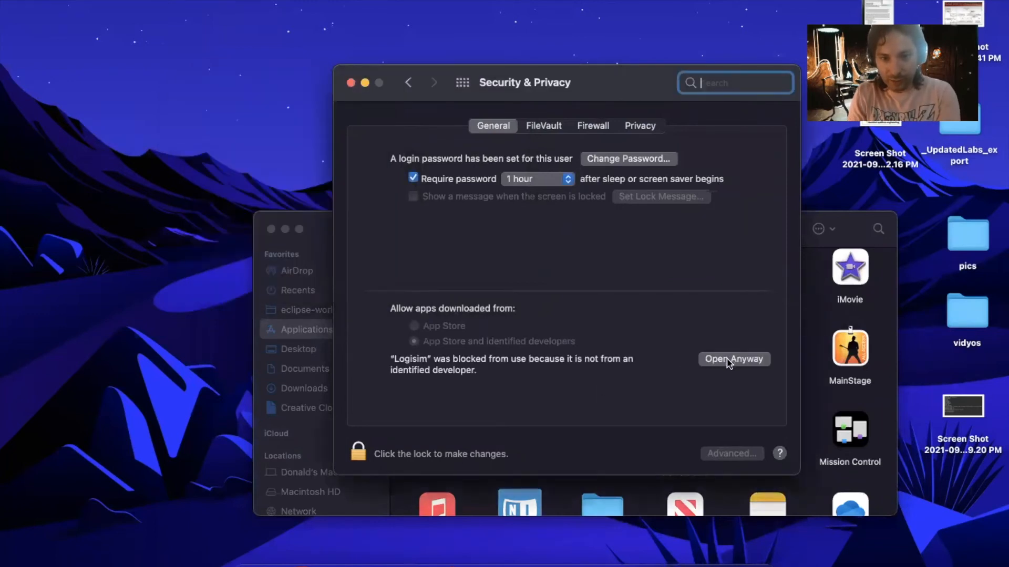
left_click(733, 359)
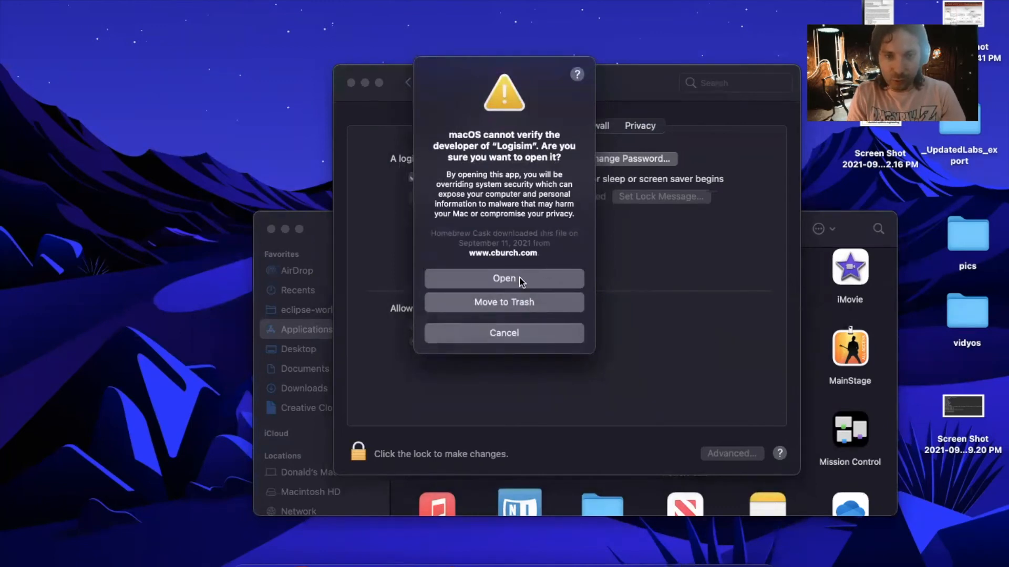
left_click(504, 279)
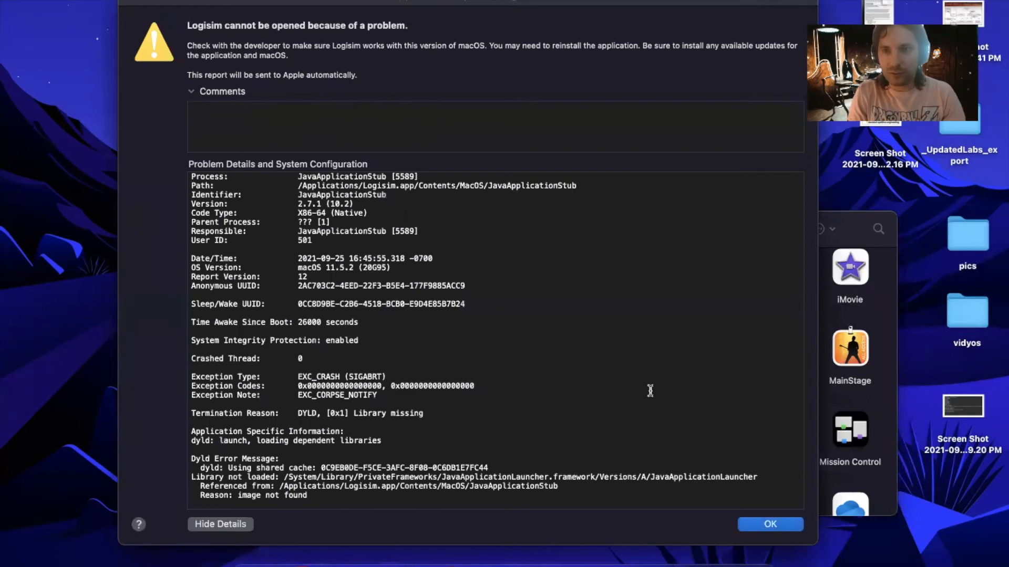
mouse_move(770, 524)
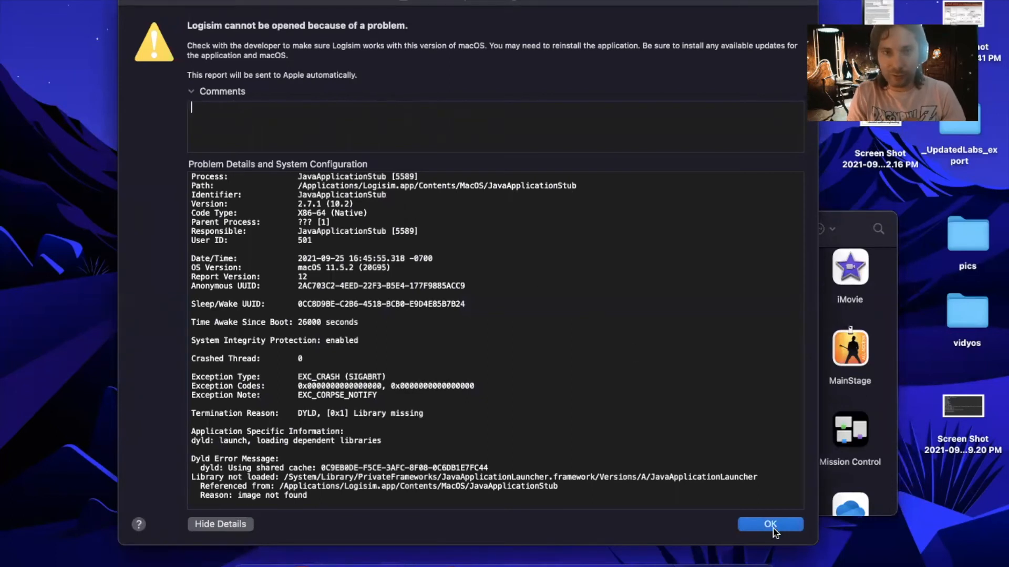
Step: Dismiss the missing-library crash report with OK
left_click(770, 524)
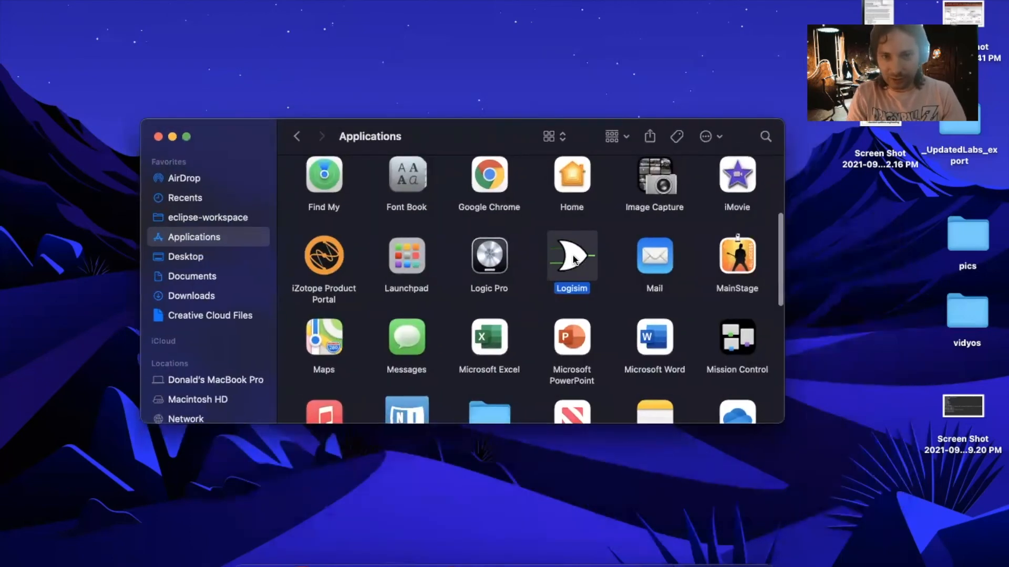
Step: Browse the Logisim package through Contents and Java, selecting logisim.jar
double_click(571, 256)
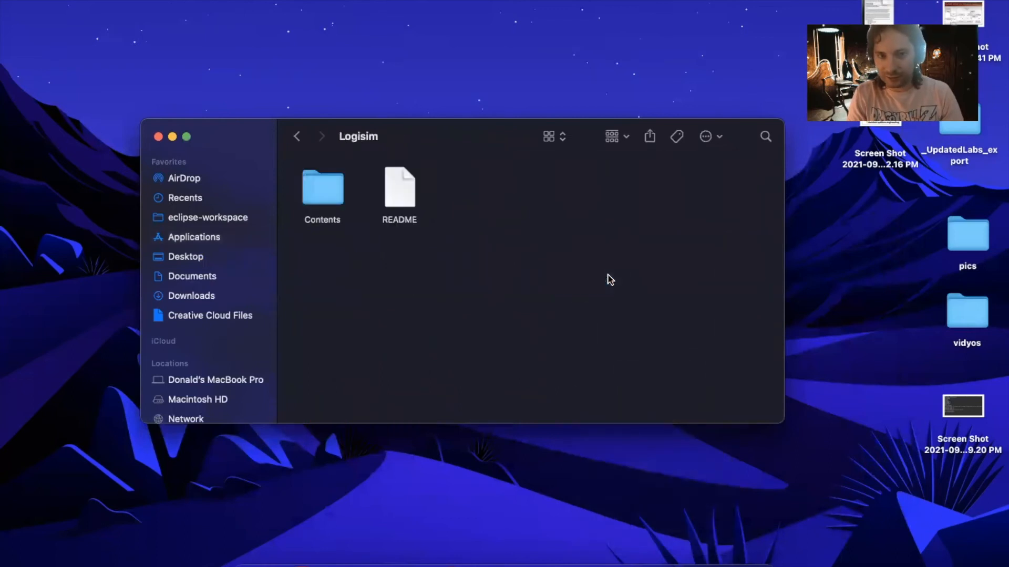
left_click(322, 187)
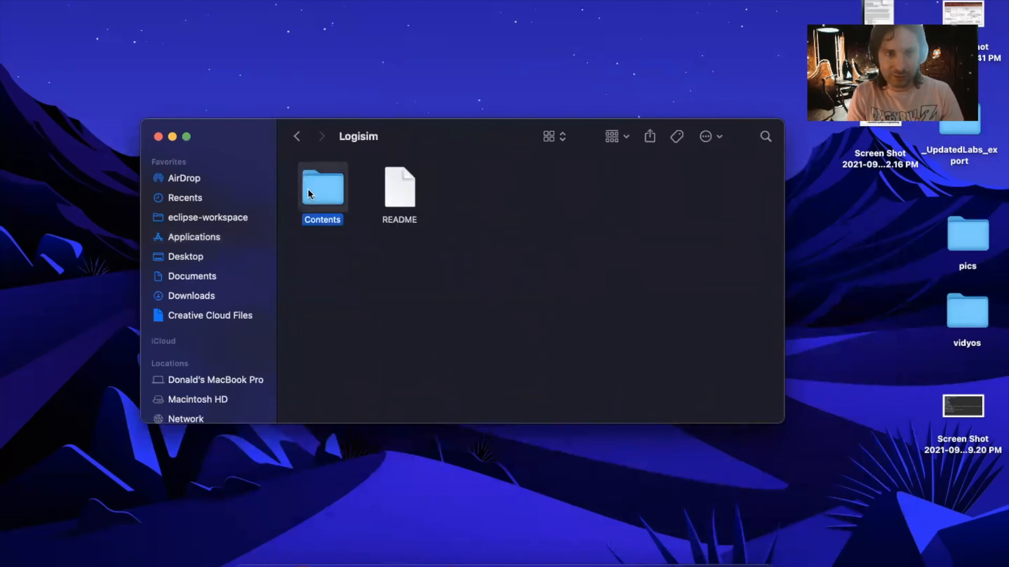
double_click(322, 187)
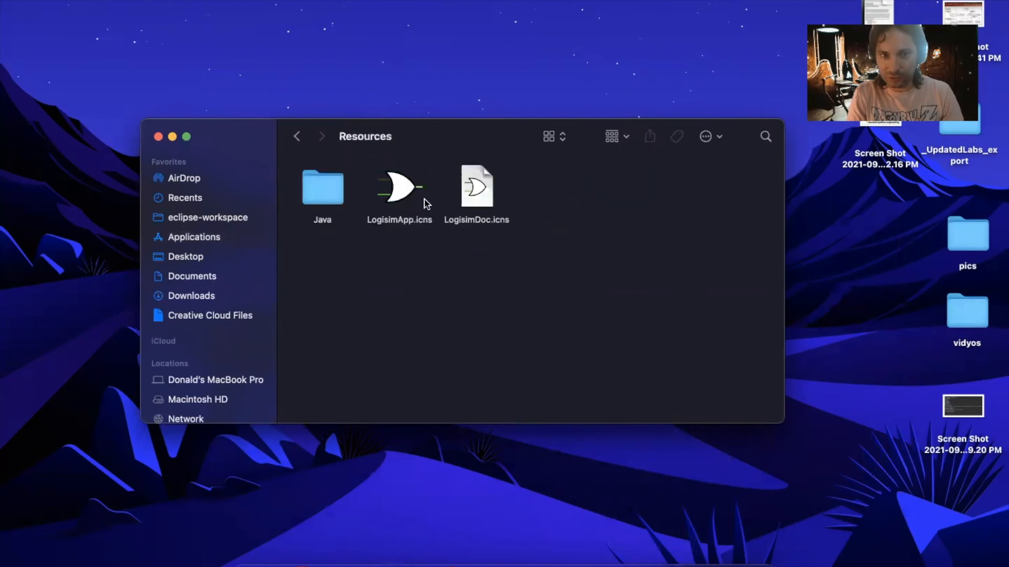
double_click(322, 187)
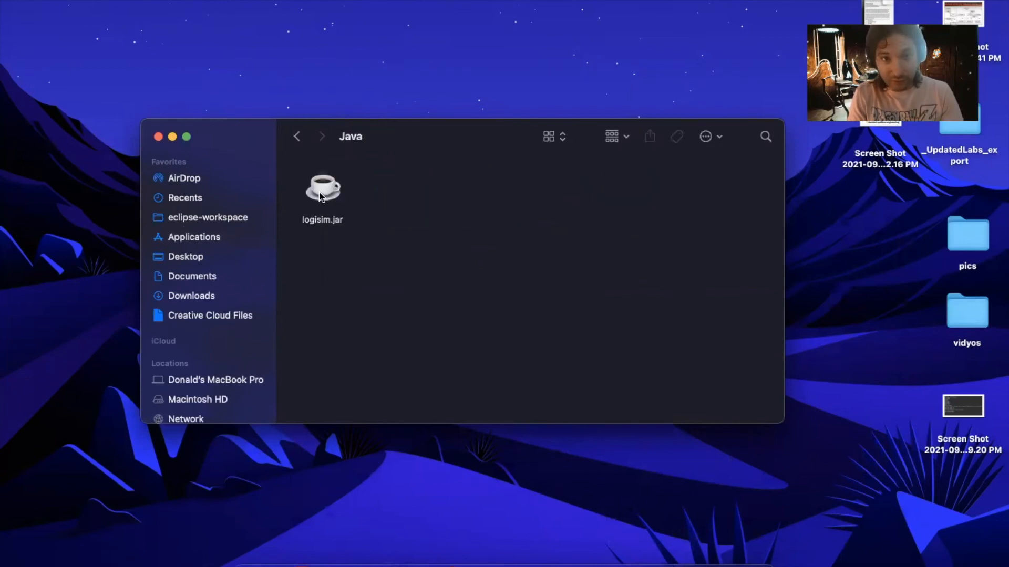
left_click(322, 190)
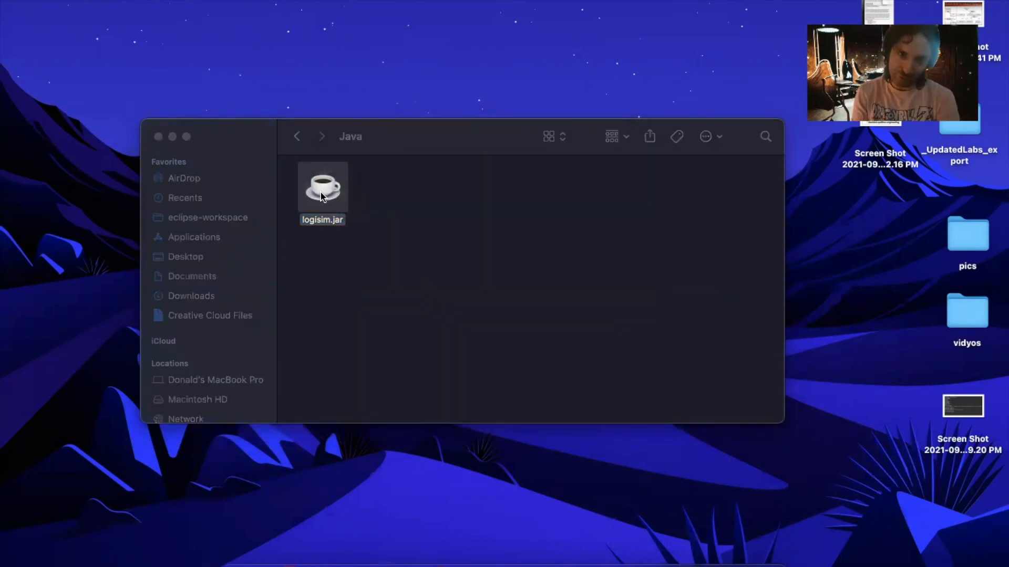
Step: Double-click logisim.jar to launch Logisim with an empty Untitled circuit
double_click(322, 189)
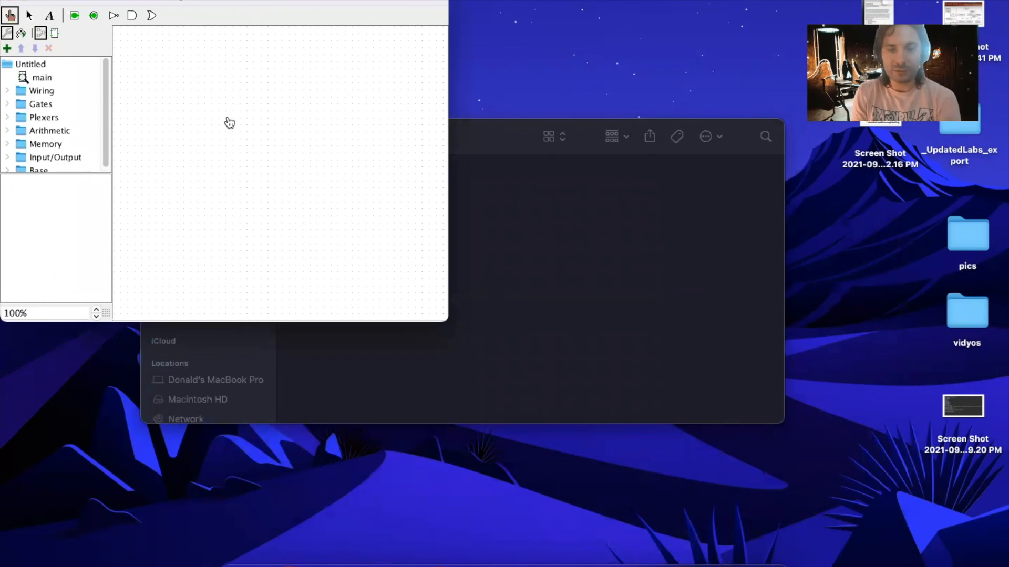
mouse_move(329, 105)
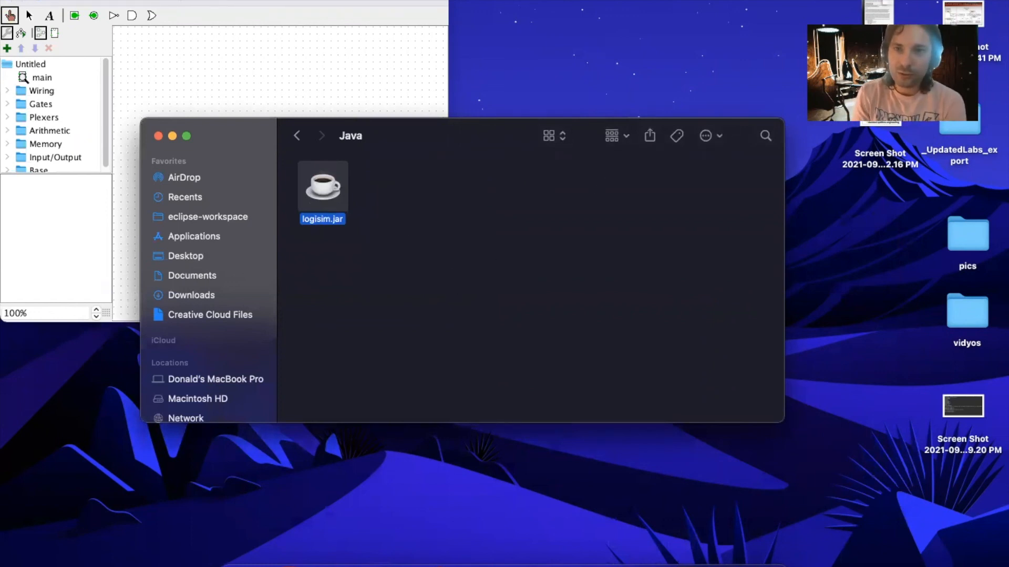
mouse_move(571, 32)
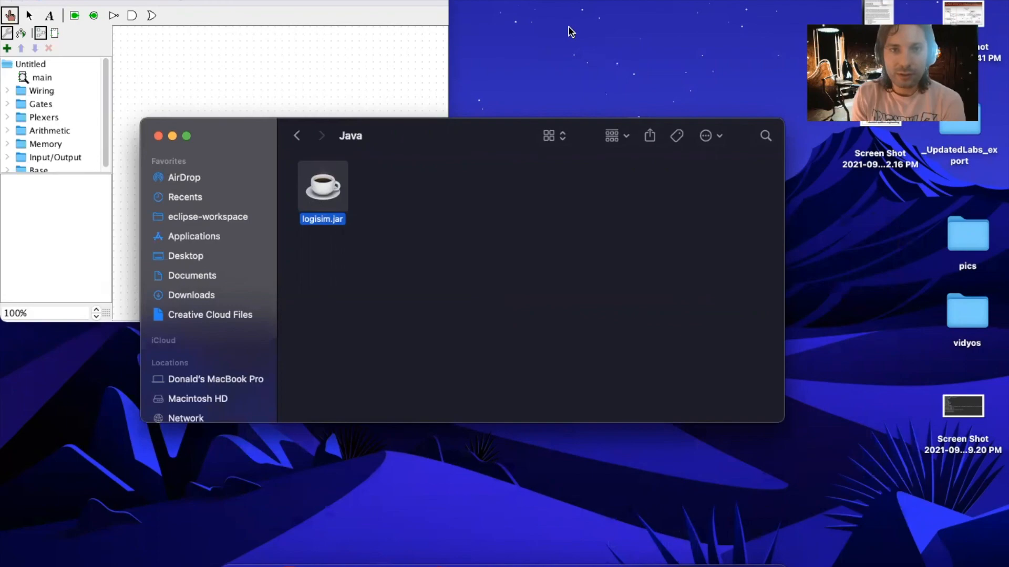